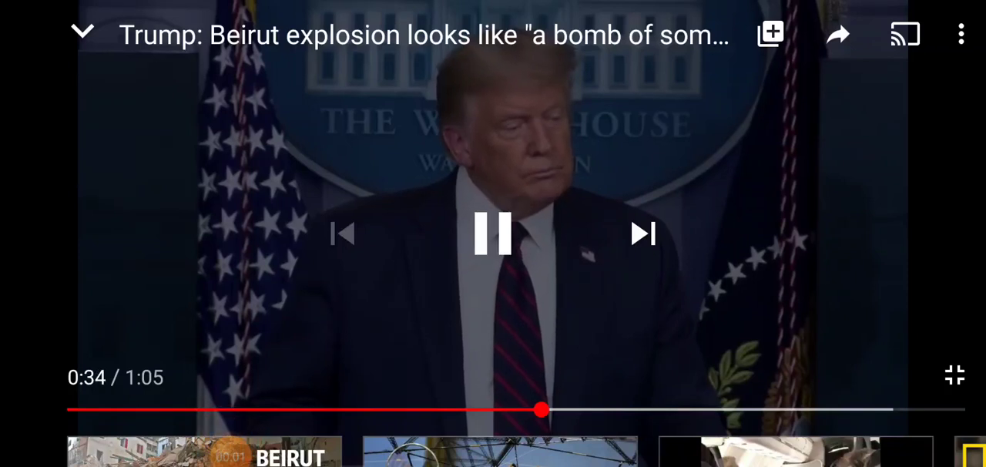
- Hide the player controls so the Beirut explosion video plays full screen unobstructed
{"action": "left_click", "coordinate": [492, 233]}
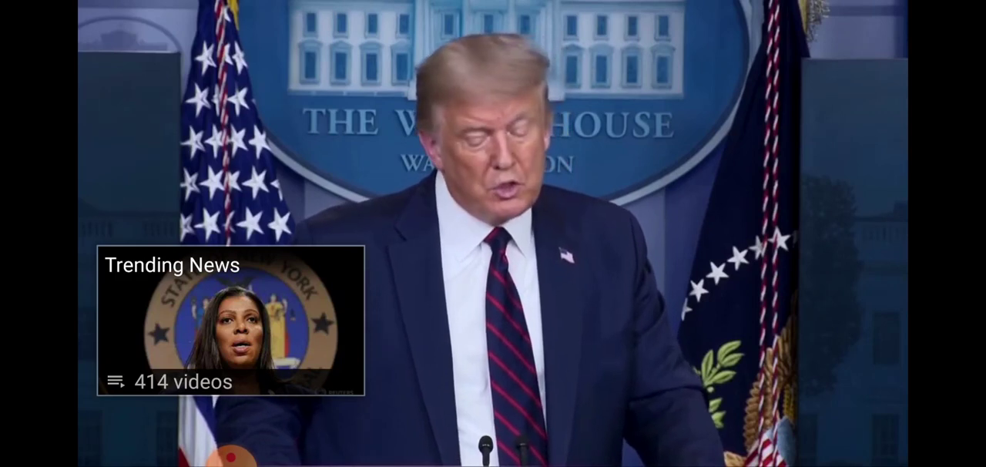
- Bring back the controls and exit full screen to show the finished Reuters video in portrait
{"action": "left_click", "coordinate": [493, 233]}
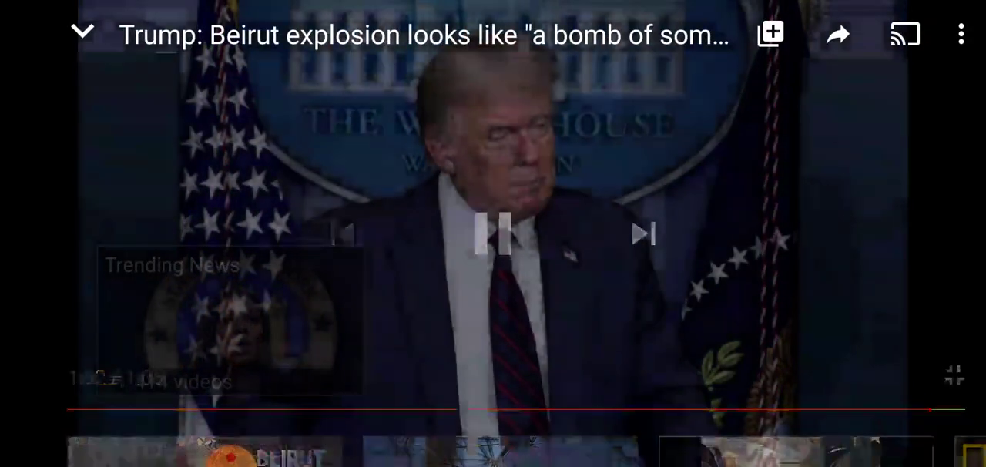
{"action": "left_click", "coordinate": [504, 233]}
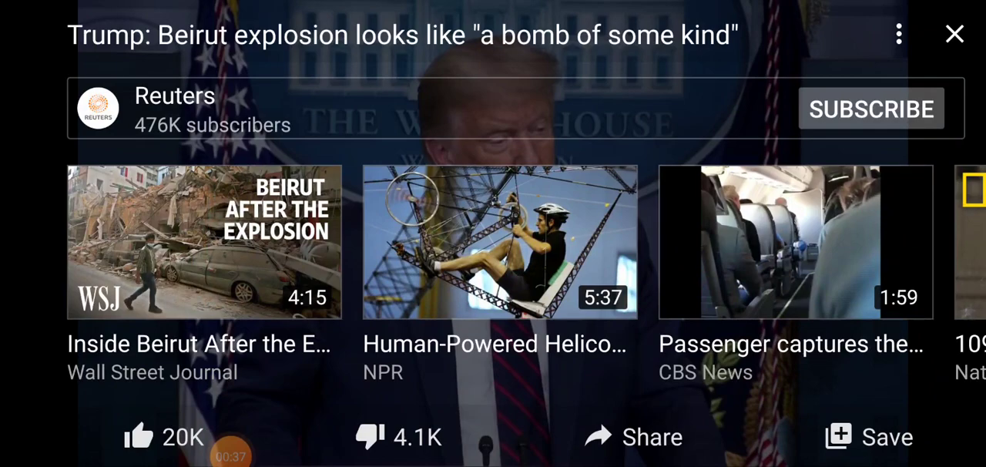
{"action": "left_click", "coordinate": [953, 34]}
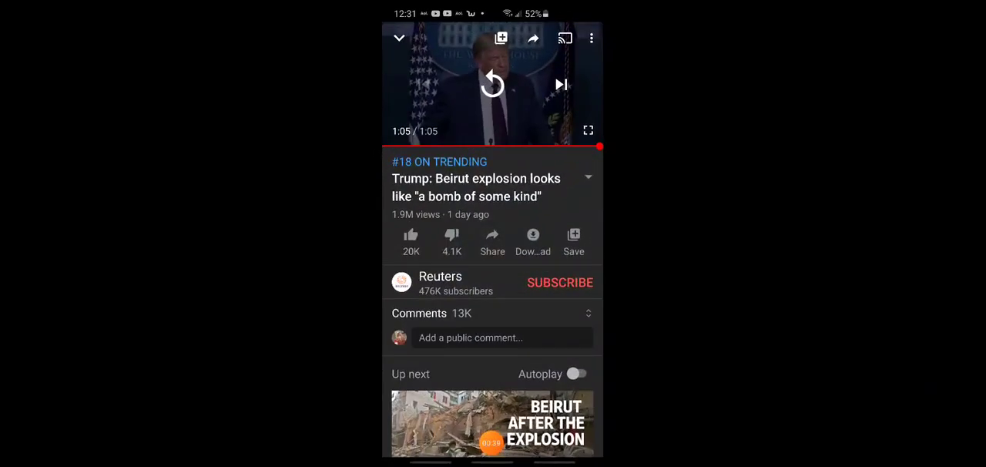